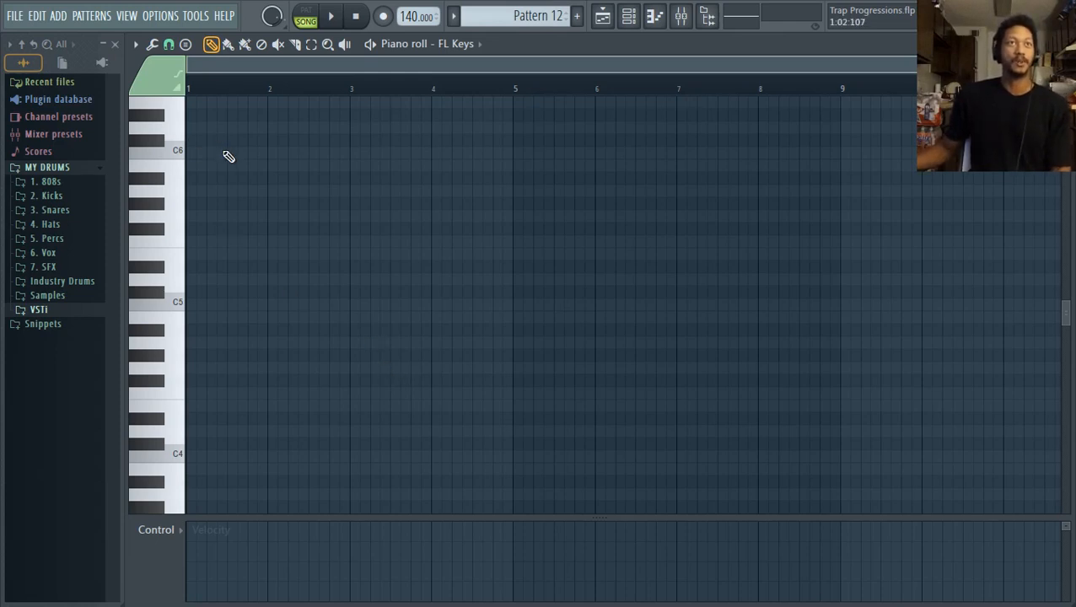
Step: Pencil a column of scale notes at bar 1 descending from C6 toward C4
click(206, 153)
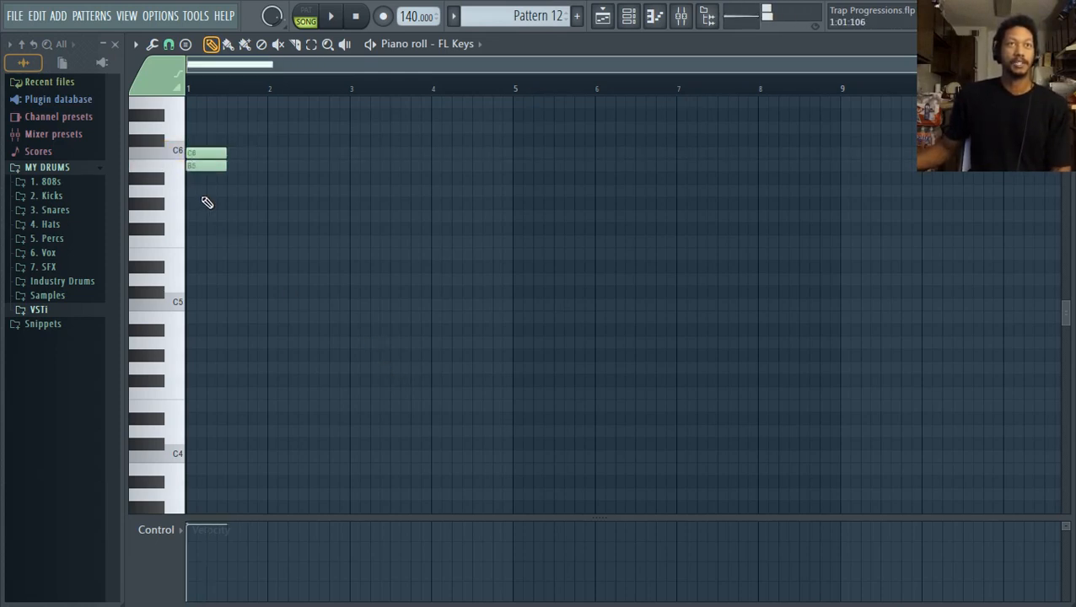
click(206, 216)
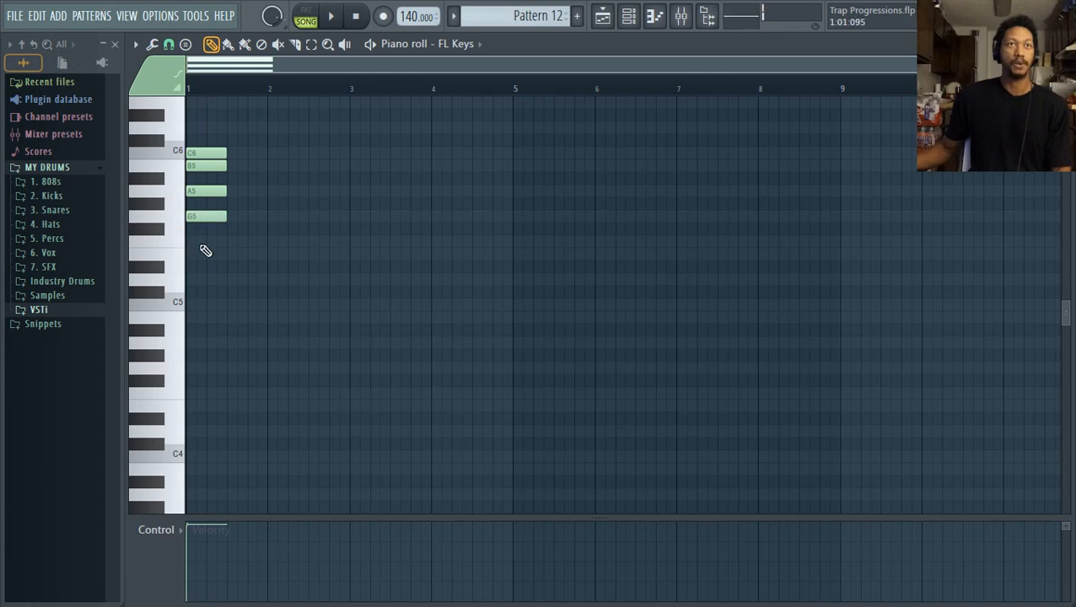
click(206, 280)
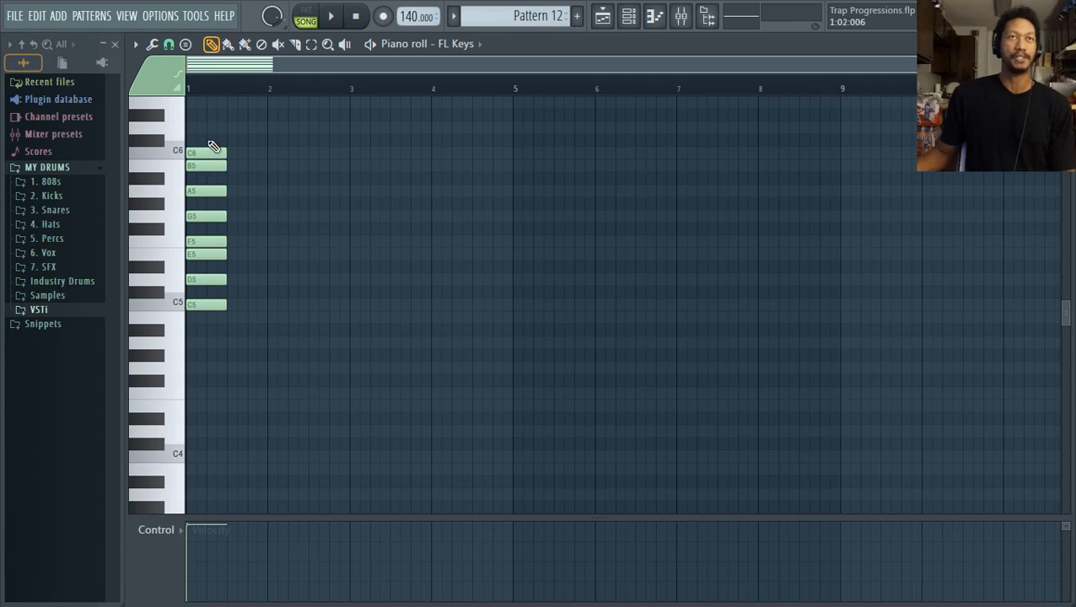
click(205, 152)
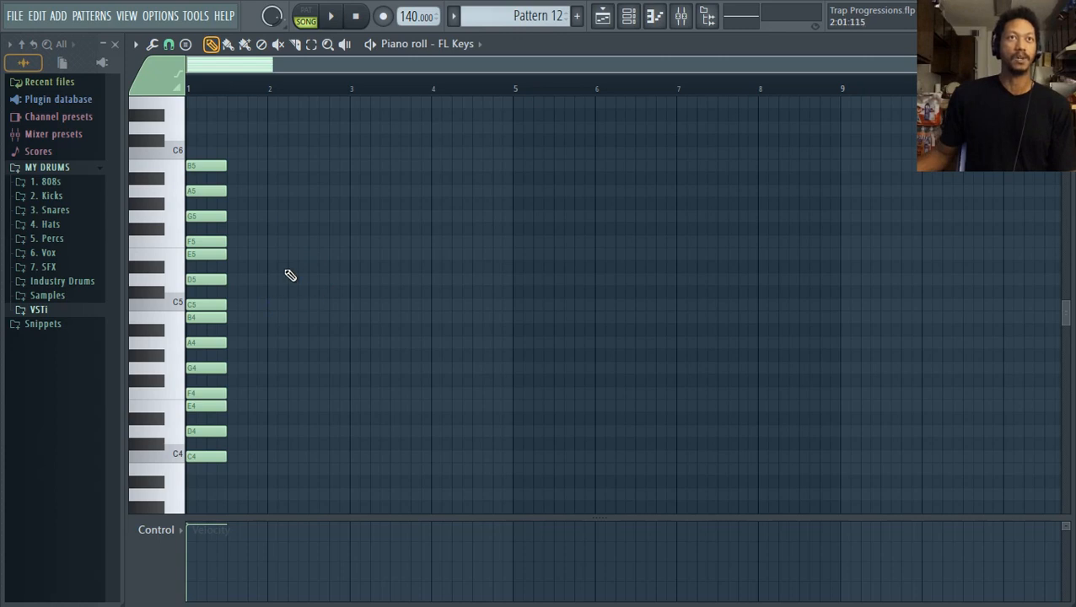
mouse_move(305, 265)
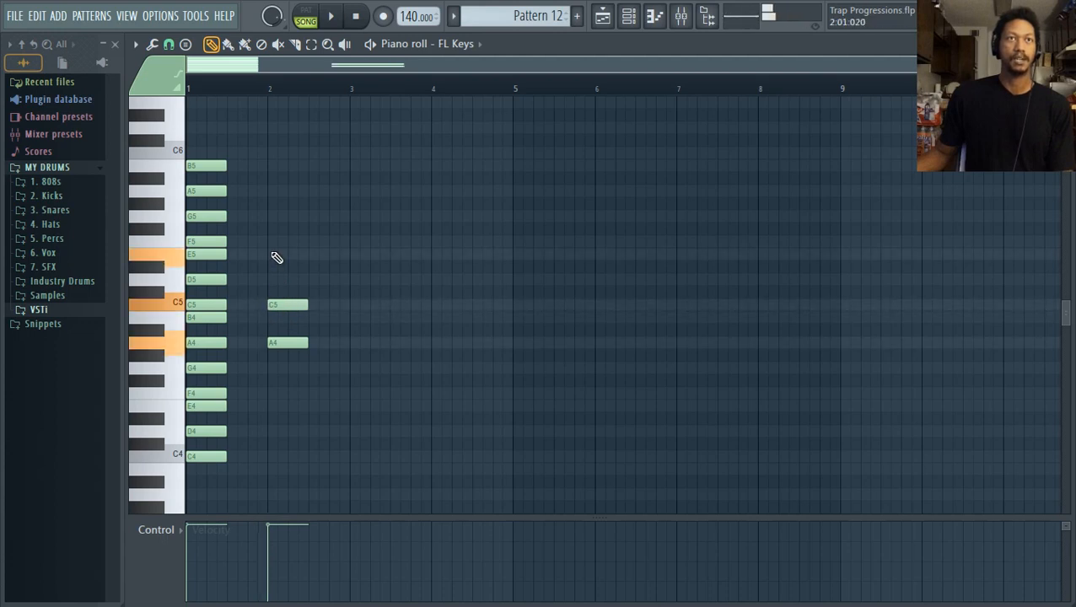
Step: Add E5 as the top note of the A minor chord at bar 2
click(286, 253)
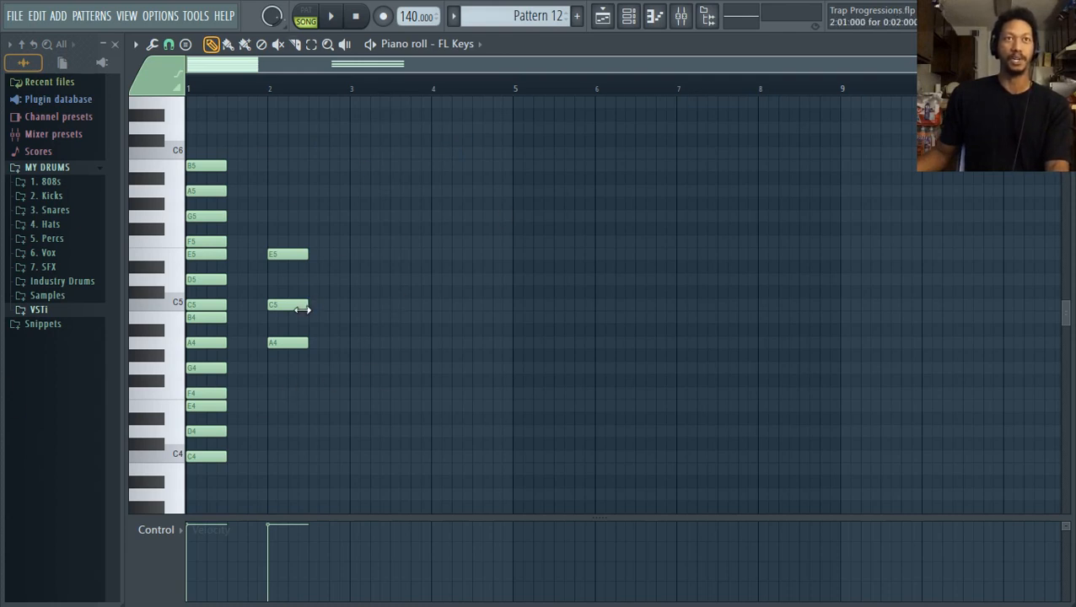
mouse_move(226, 253)
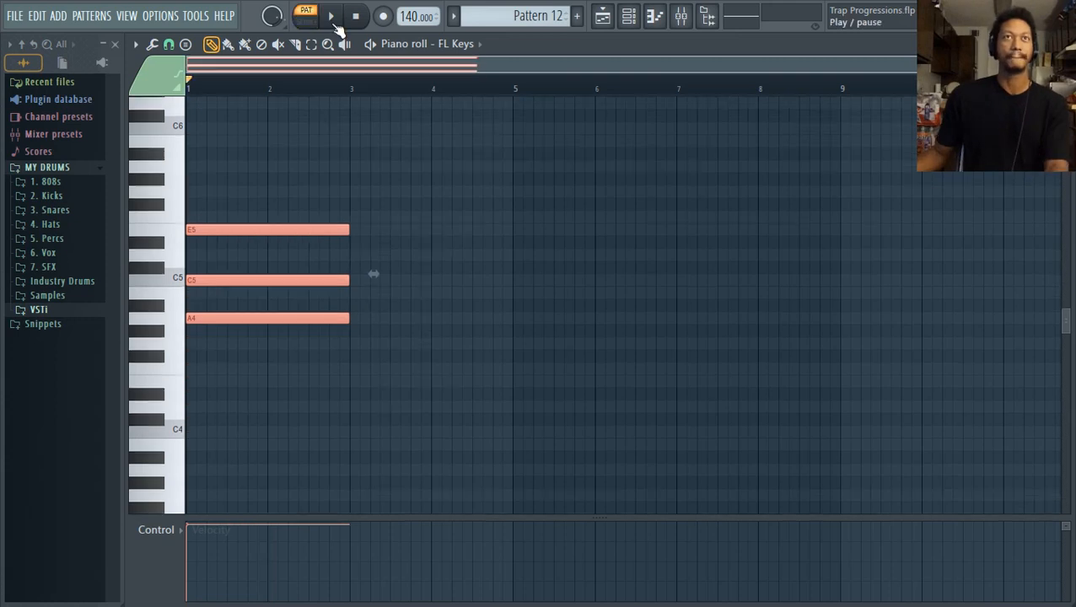
click(330, 16)
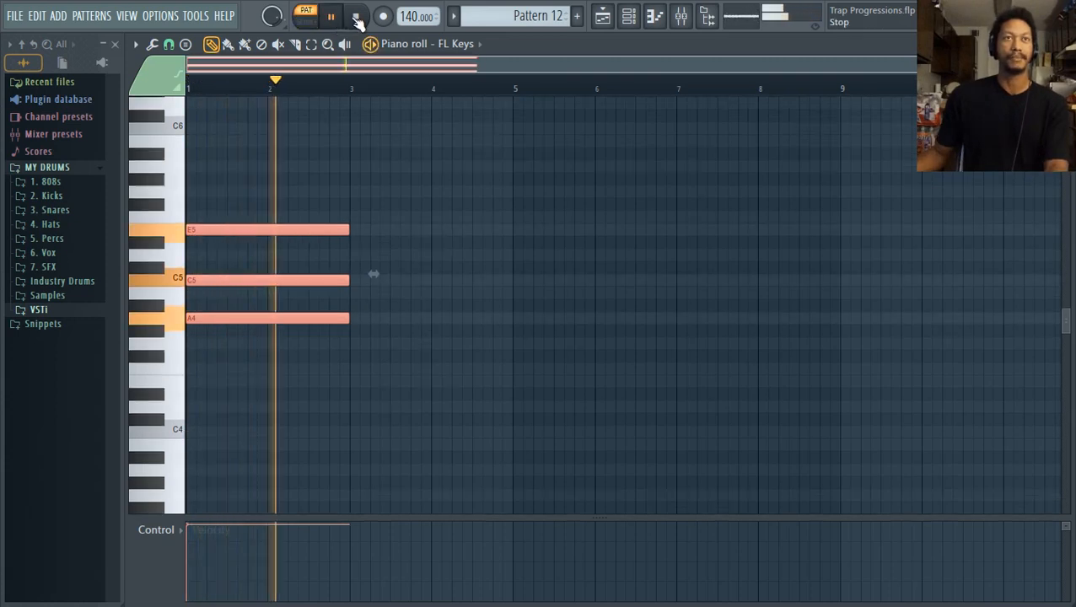
click(331, 15)
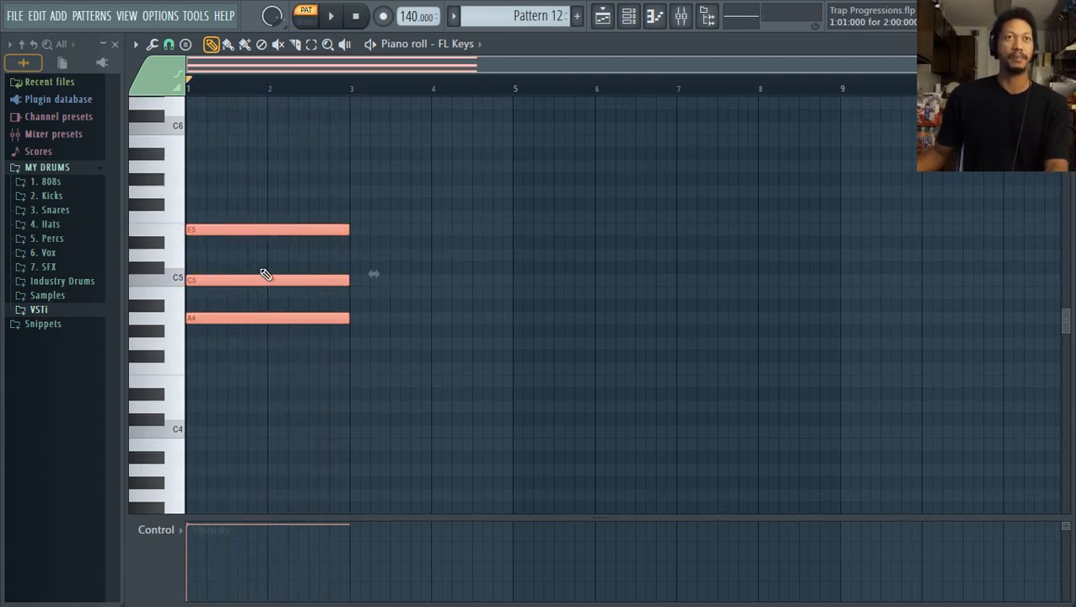
mouse_move(233, 324)
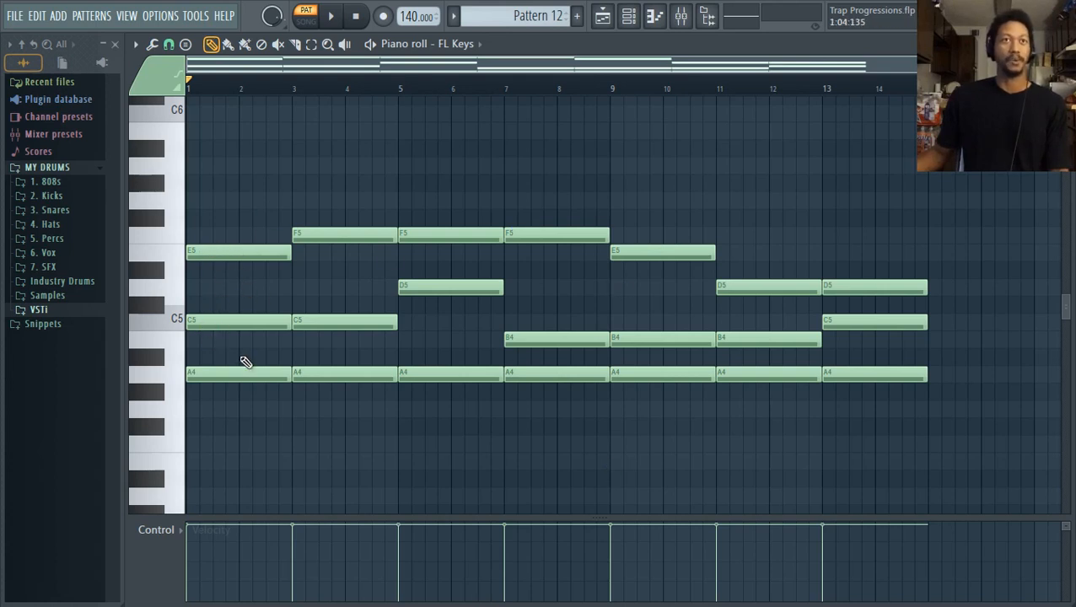
mouse_move(994, 309)
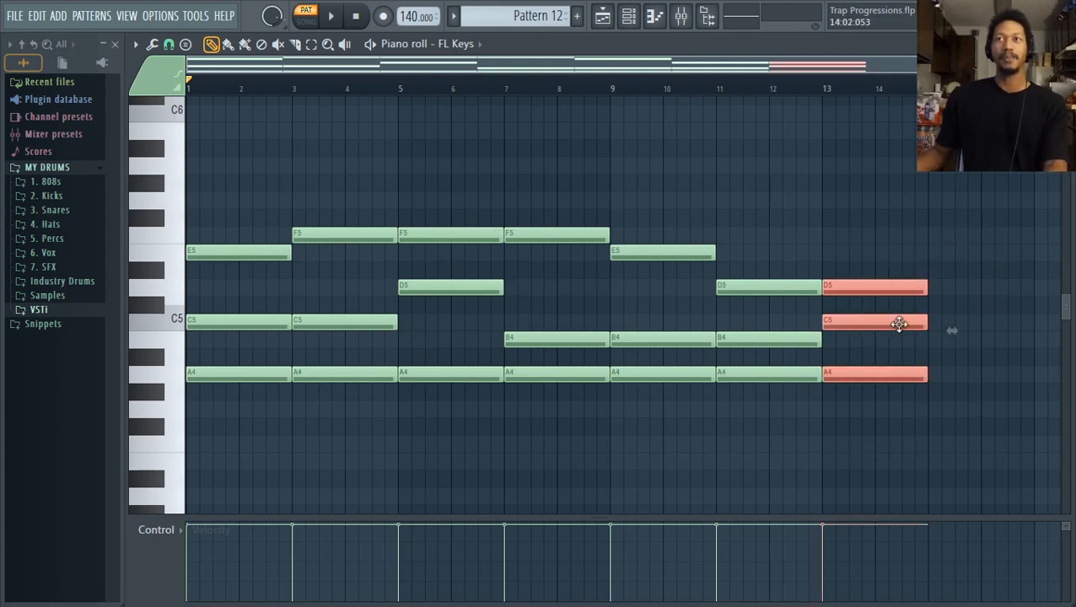
Step: Reposition the final chord and move it later along the timeline
drag(897, 324, 870, 290)
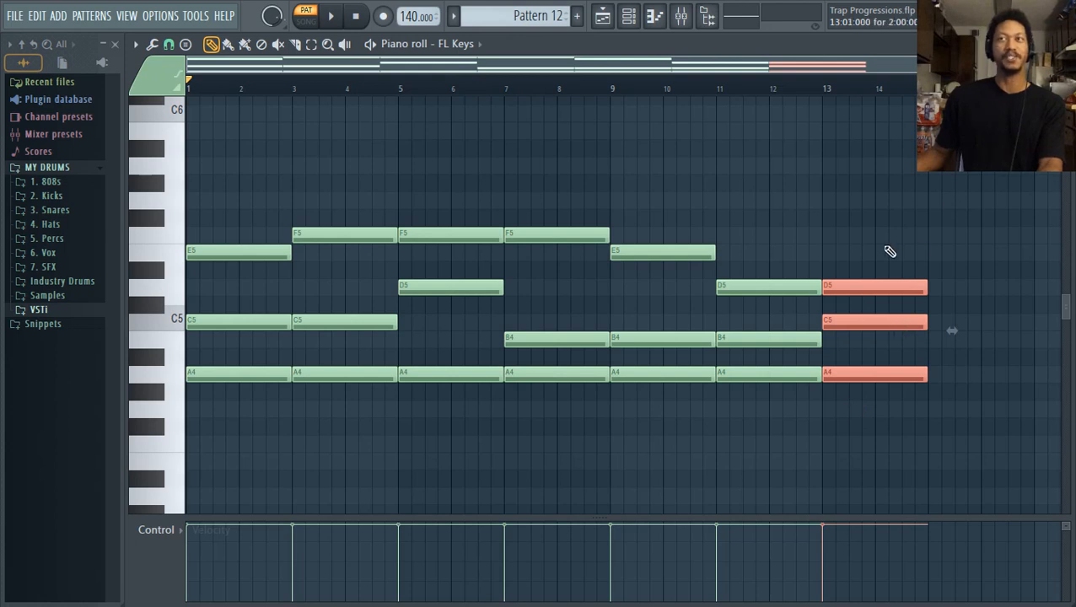
mouse_move(920, 361)
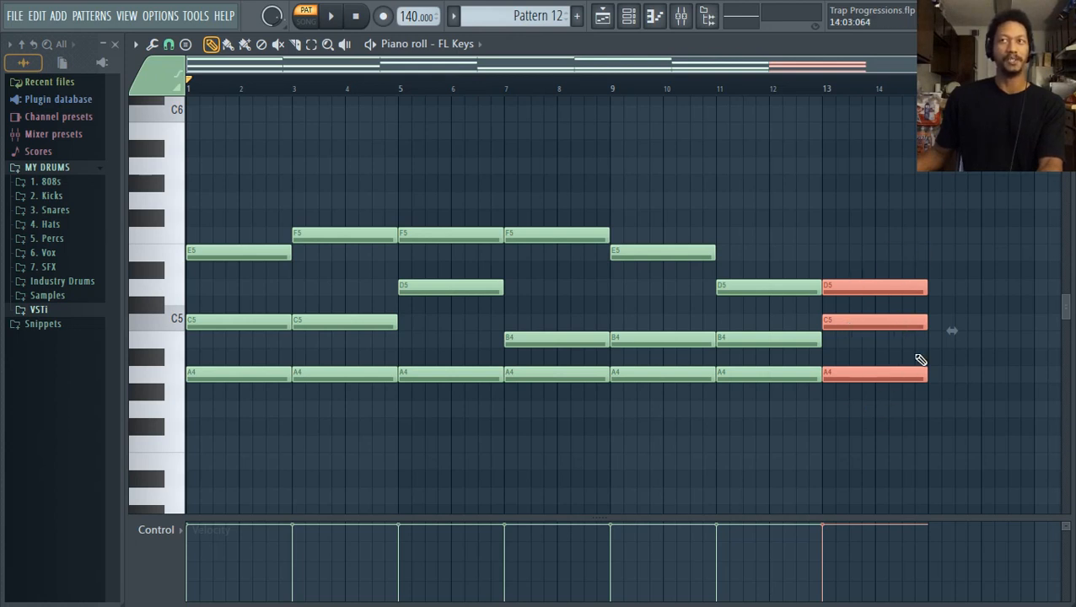
mouse_move(912, 209)
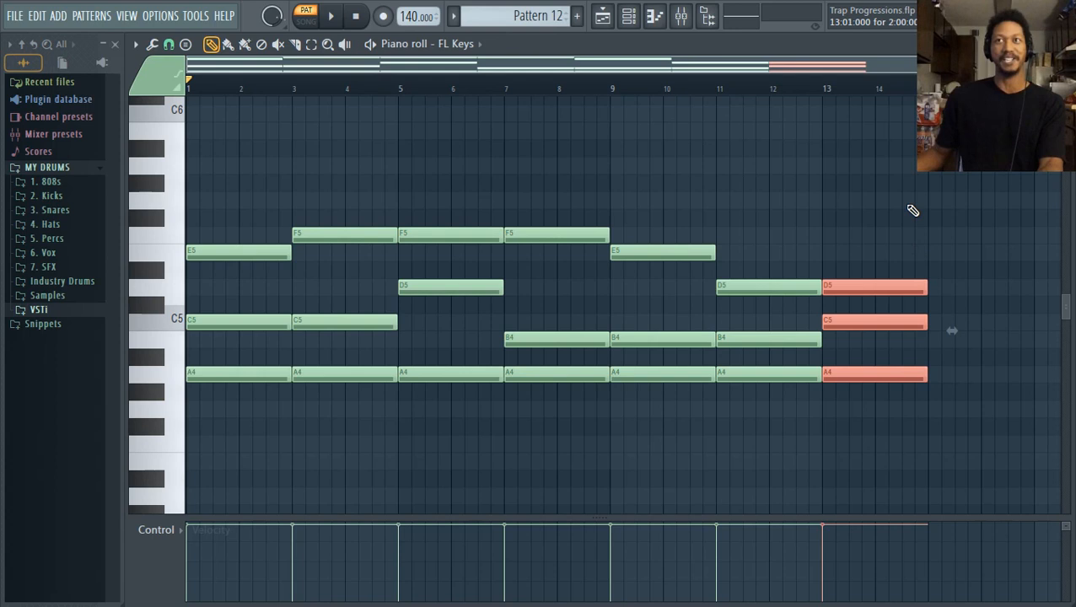
drag(873, 320, 978, 321)
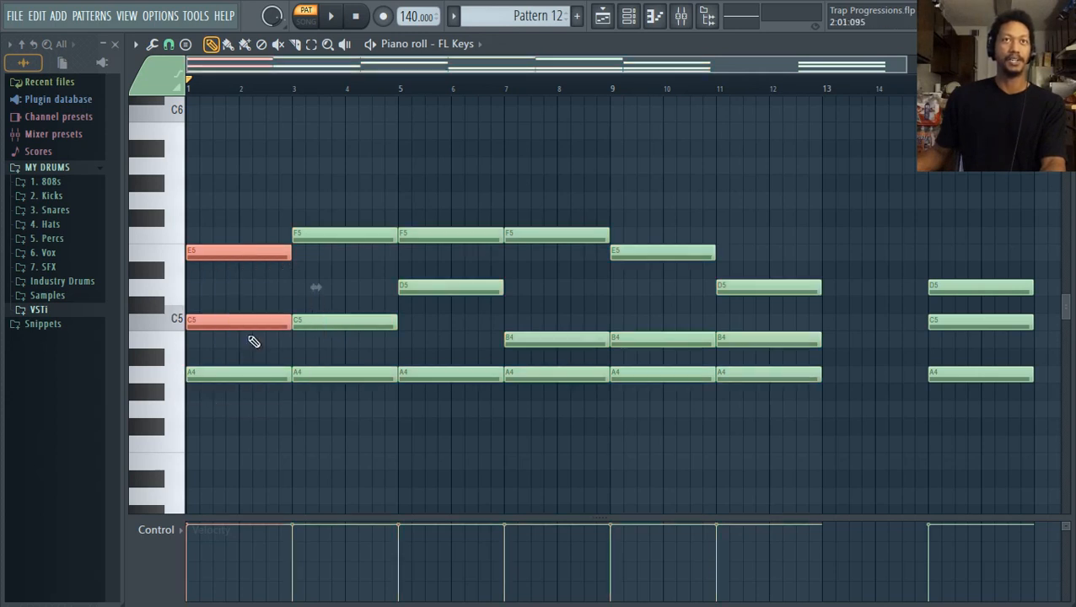
Step: Hold a long low note under bars 1–12, audition the progression, then move that note lower
drag(189, 196, 698, 364)
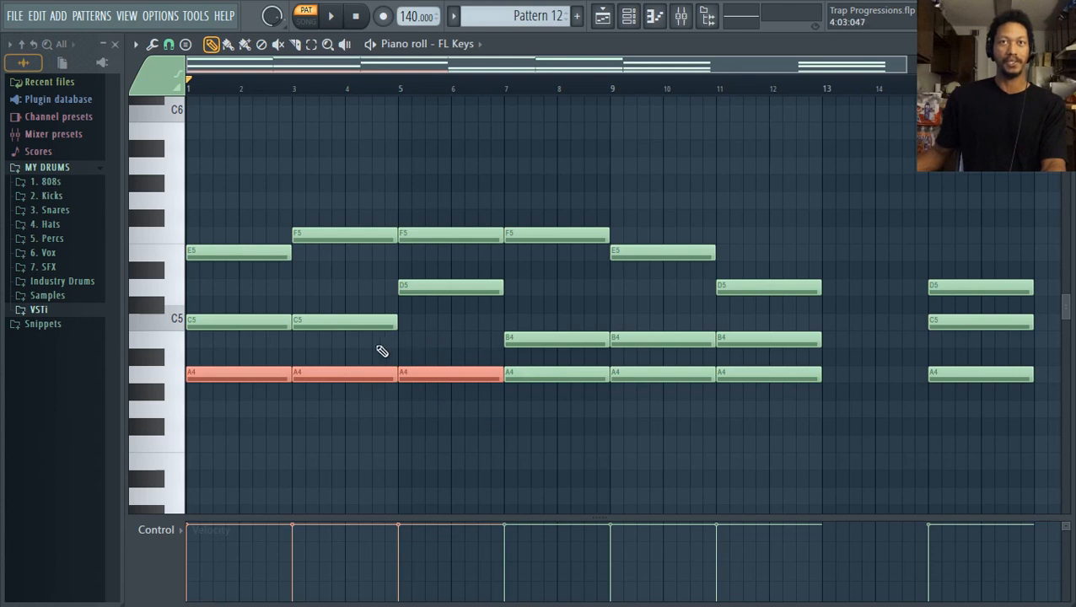
mouse_move(560, 368)
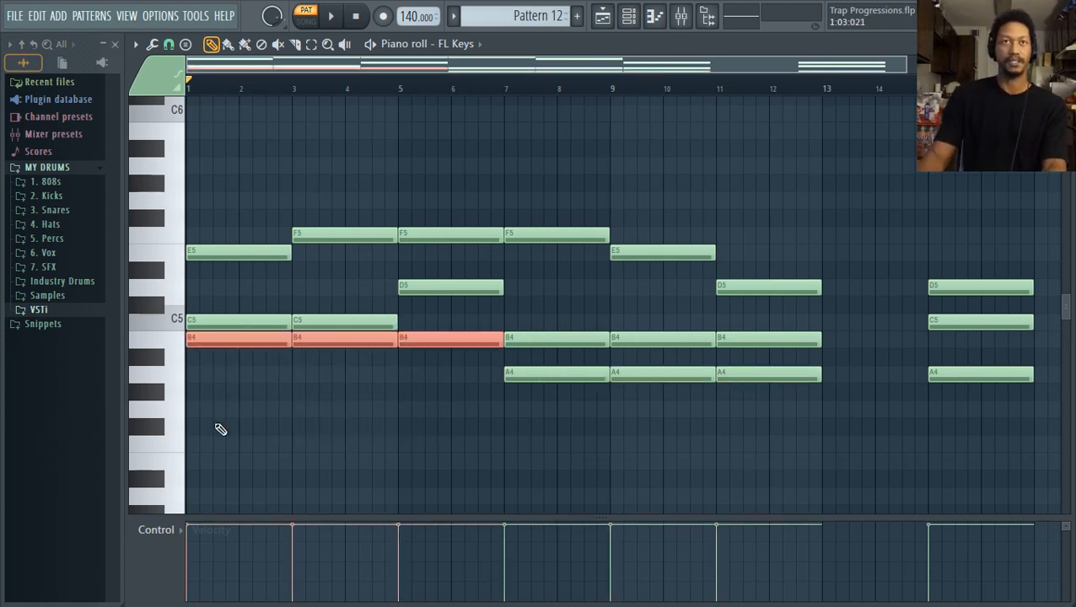
click(331, 15)
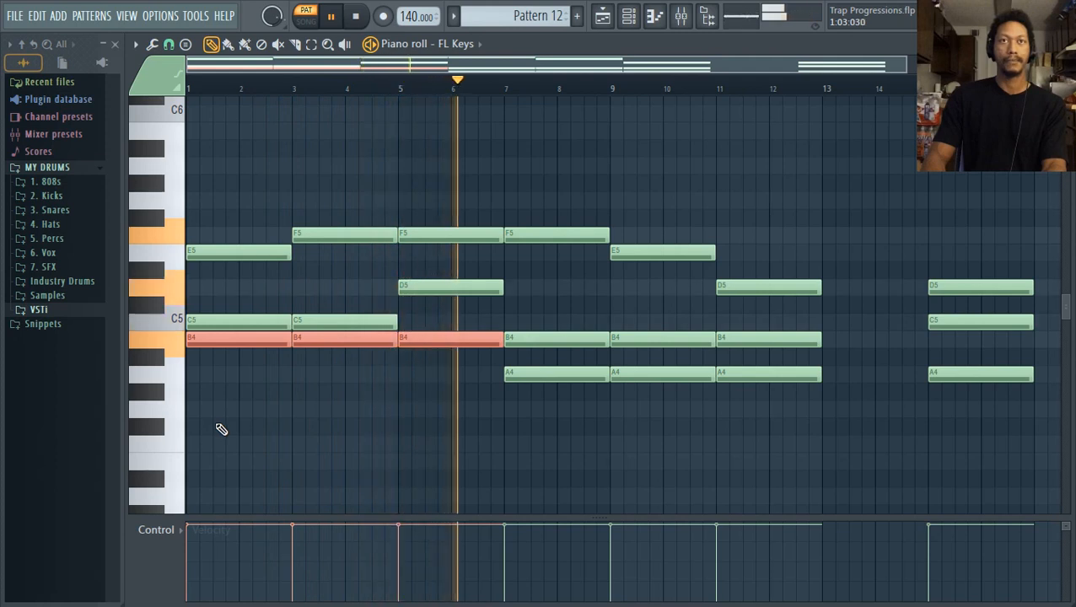
click(330, 17)
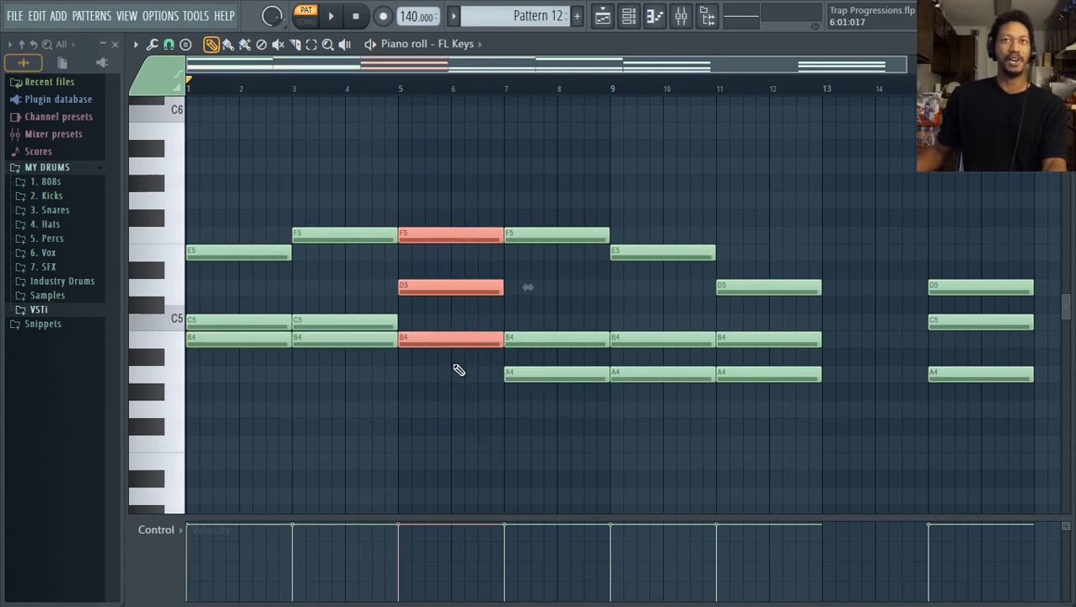
click(283, 357)
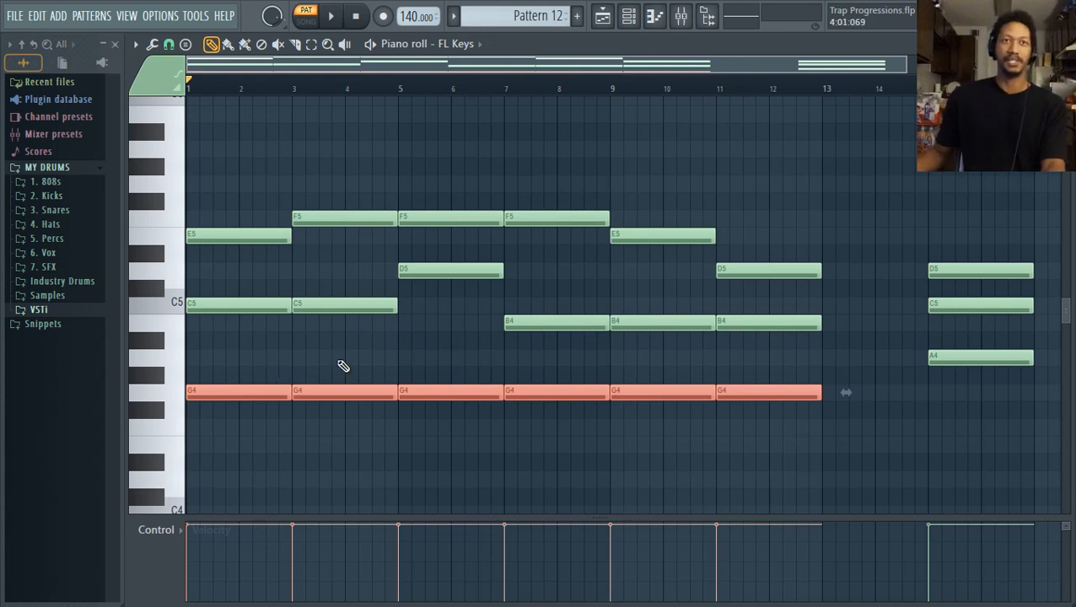
mouse_move(375, 388)
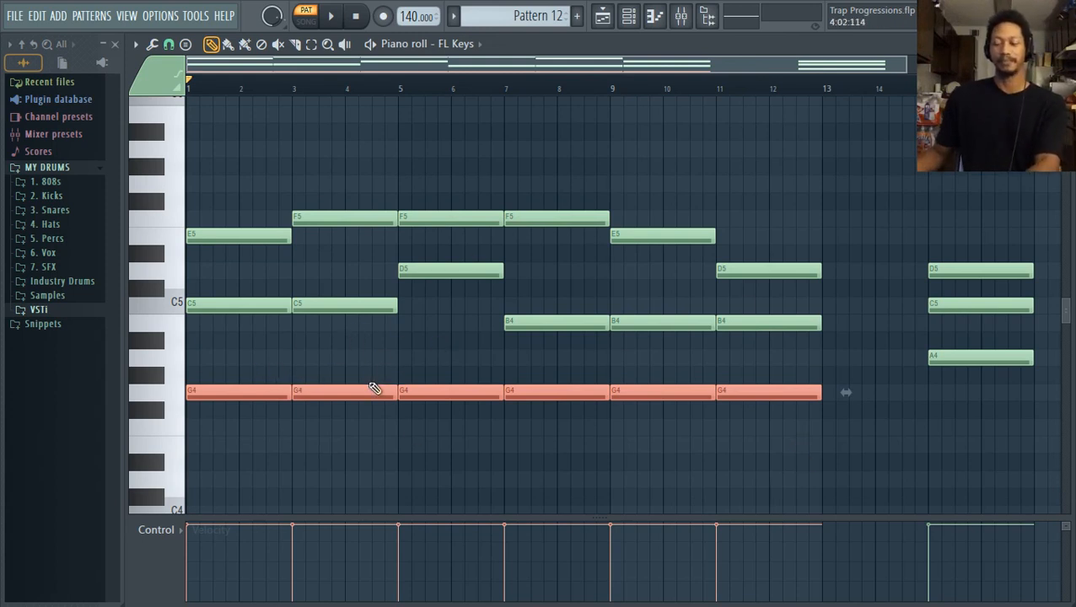
click(330, 15)
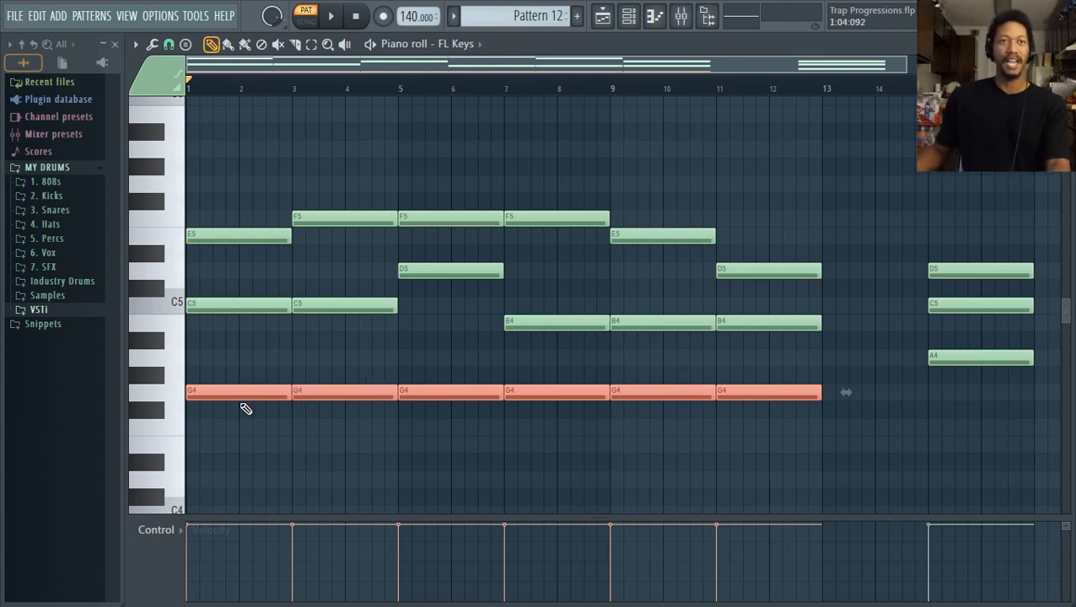
mouse_move(388, 390)
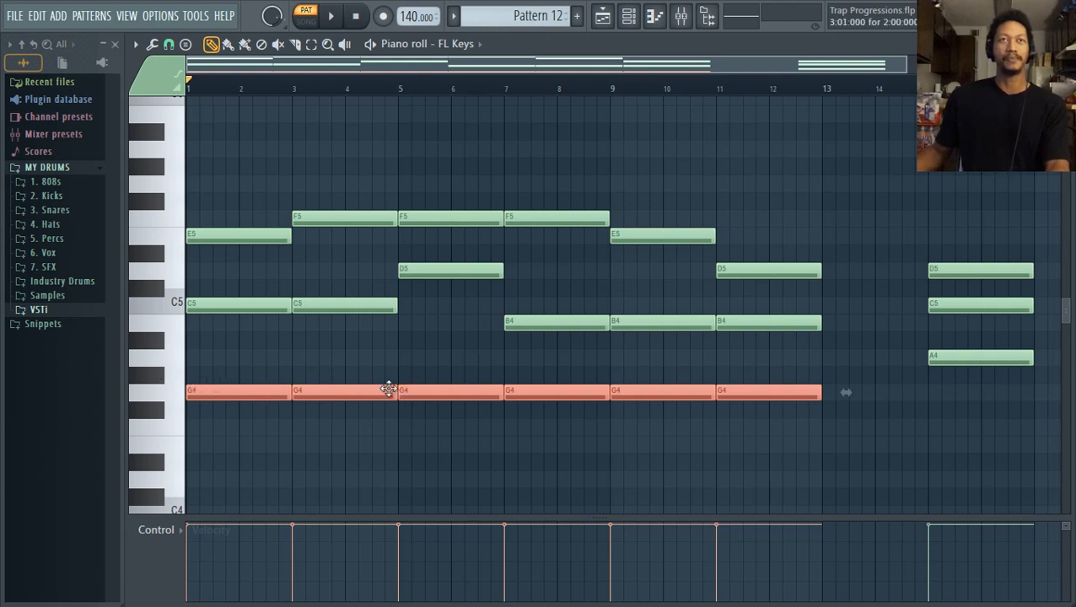
click(135, 44)
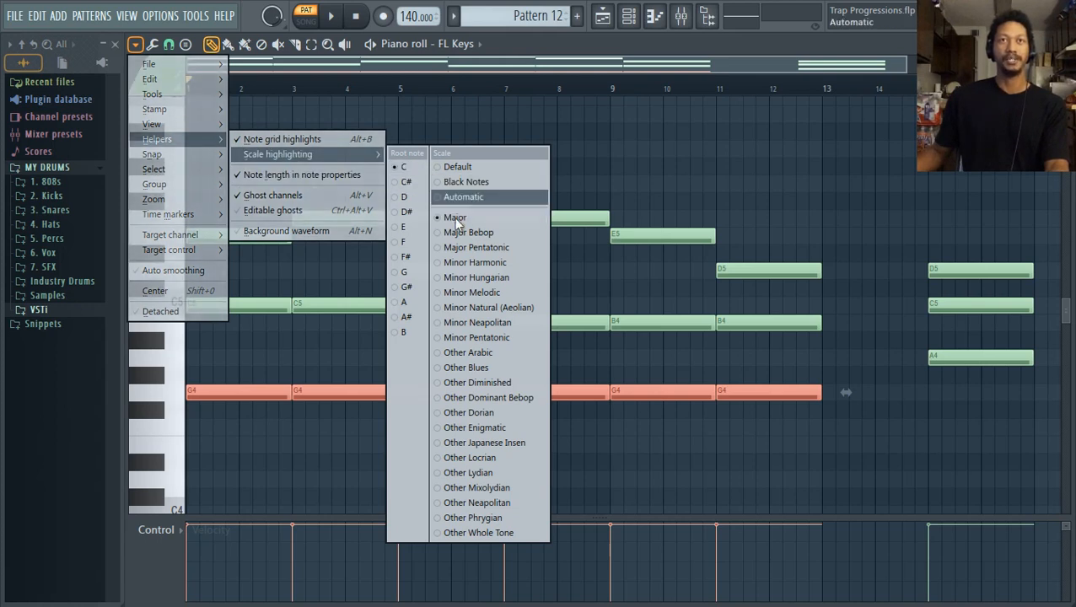
Step: Set scale highlighting to root note A with the Minor Harmonic scale
click(469, 217)
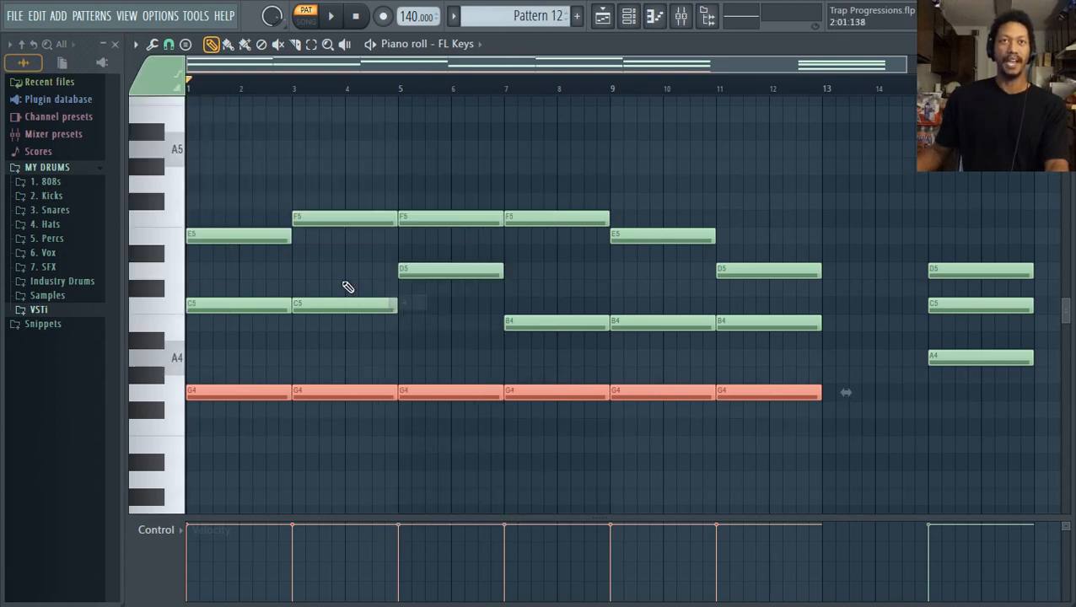
click(135, 44)
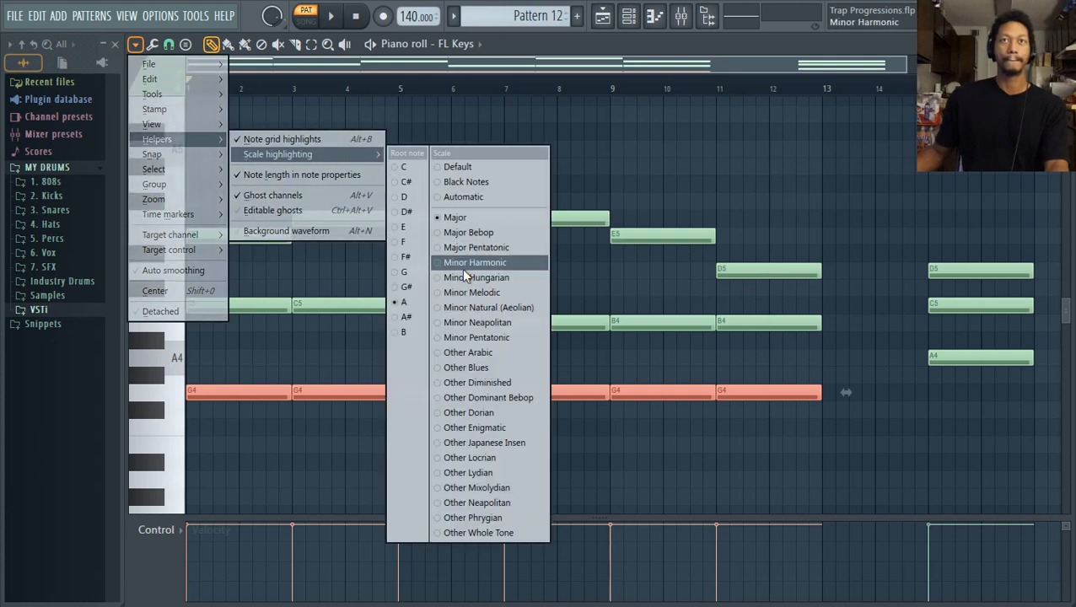
click(473, 263)
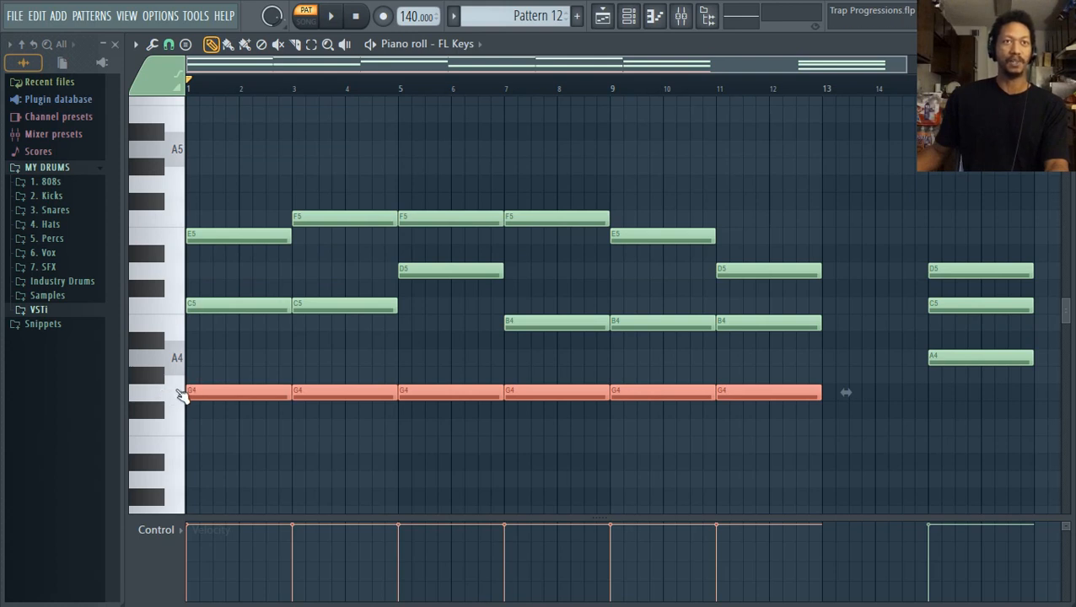
mouse_move(177, 380)
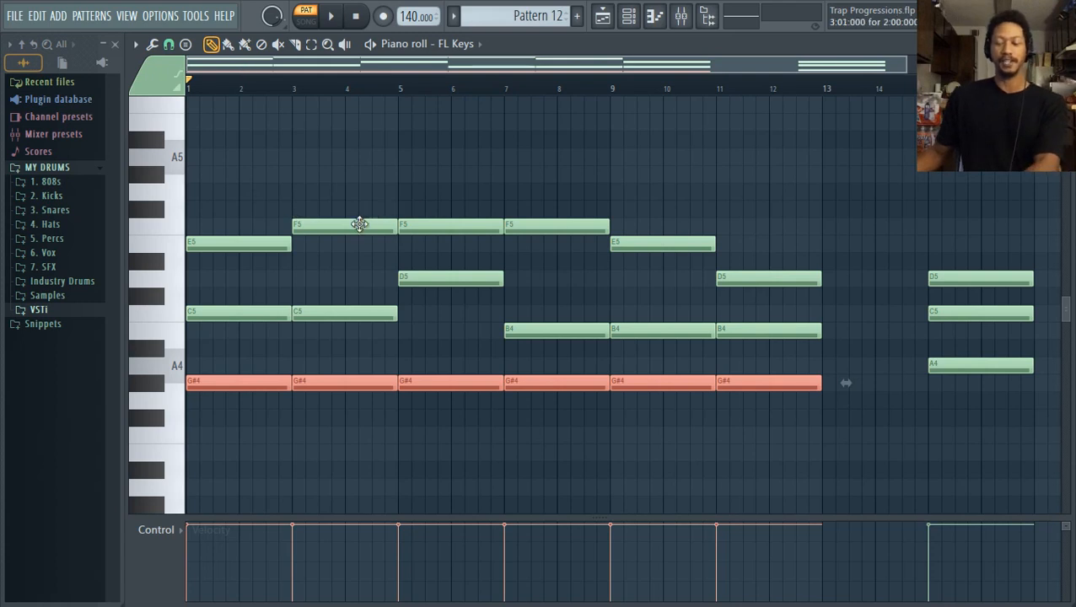
Step: Audition the harmonic minor version of the progression and stop playback
click(331, 15)
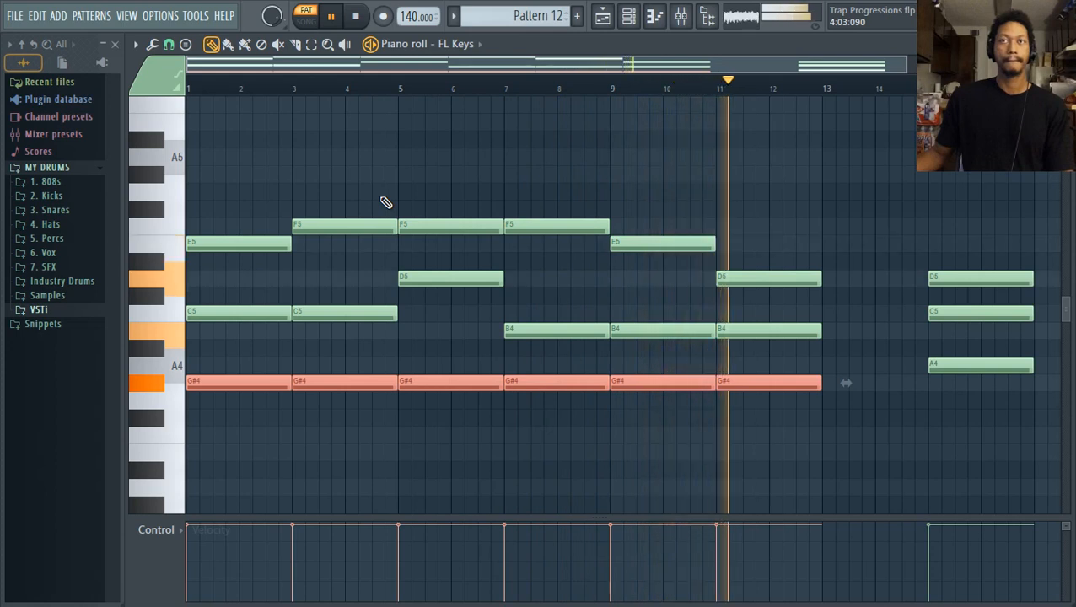
click(331, 16)
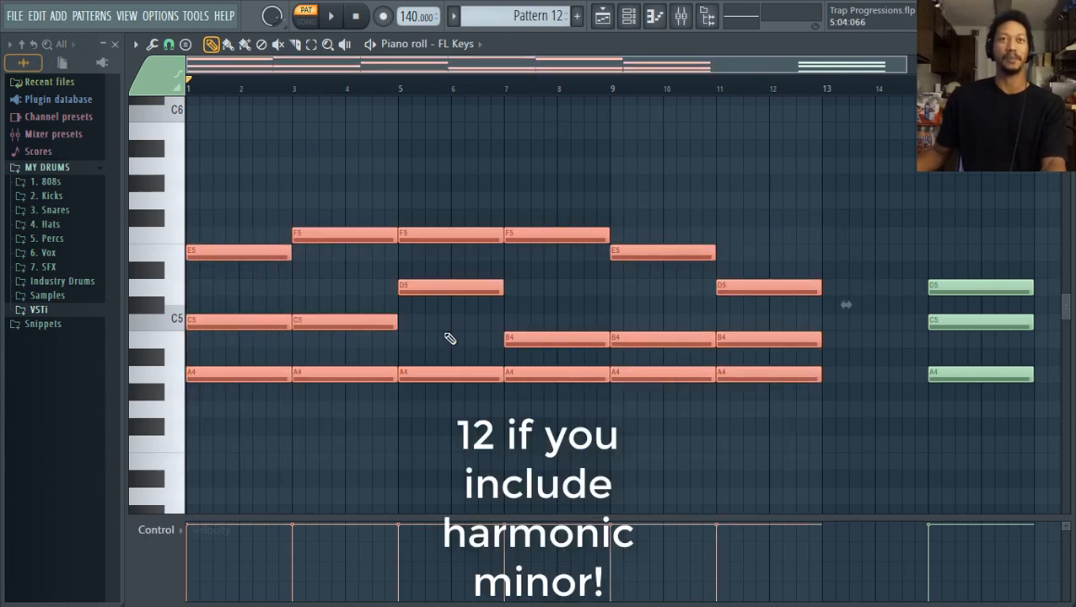
mouse_move(373, 245)
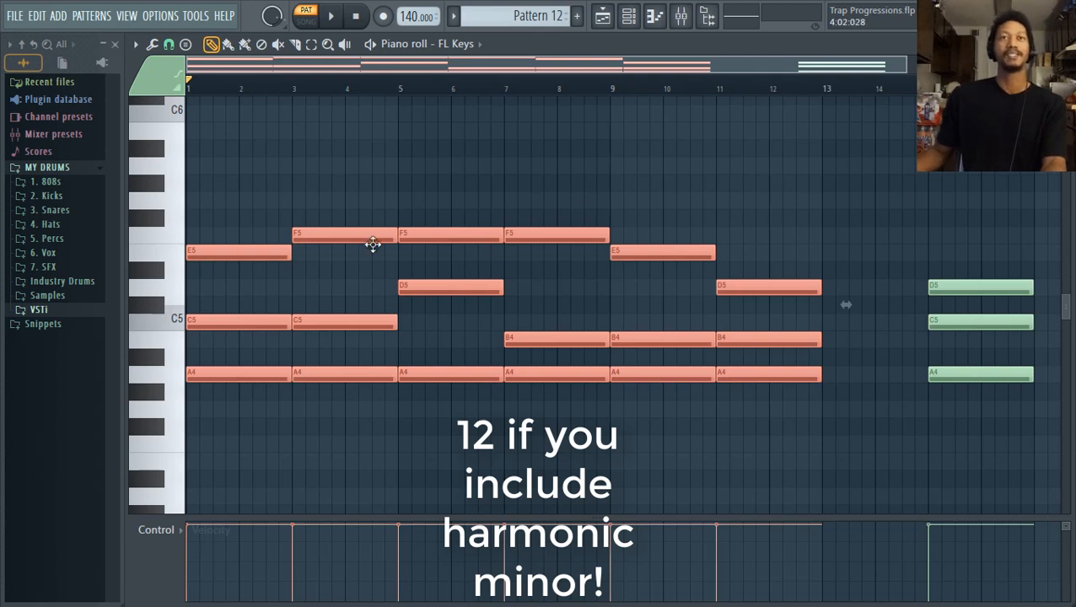
mouse_move(472, 271)
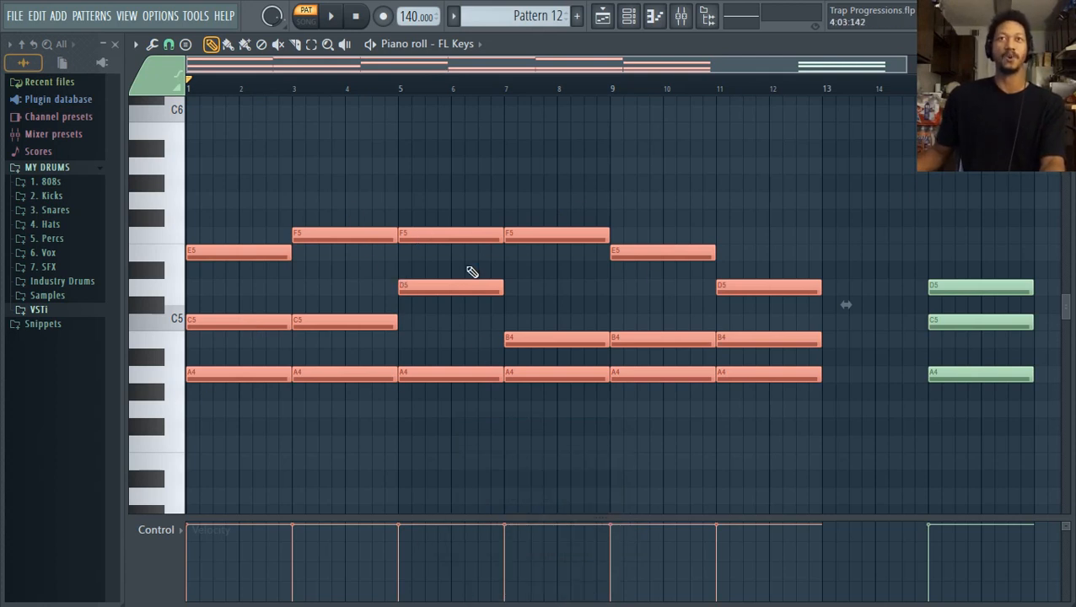